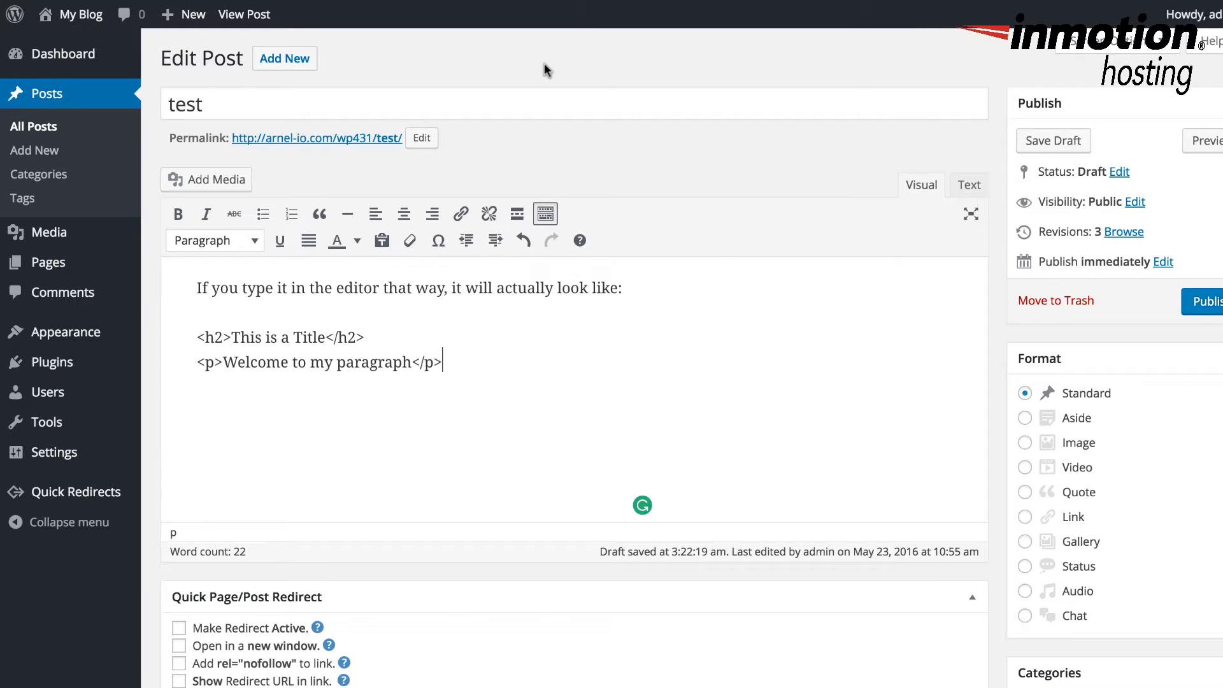
pyautogui.moveTo(177, 134)
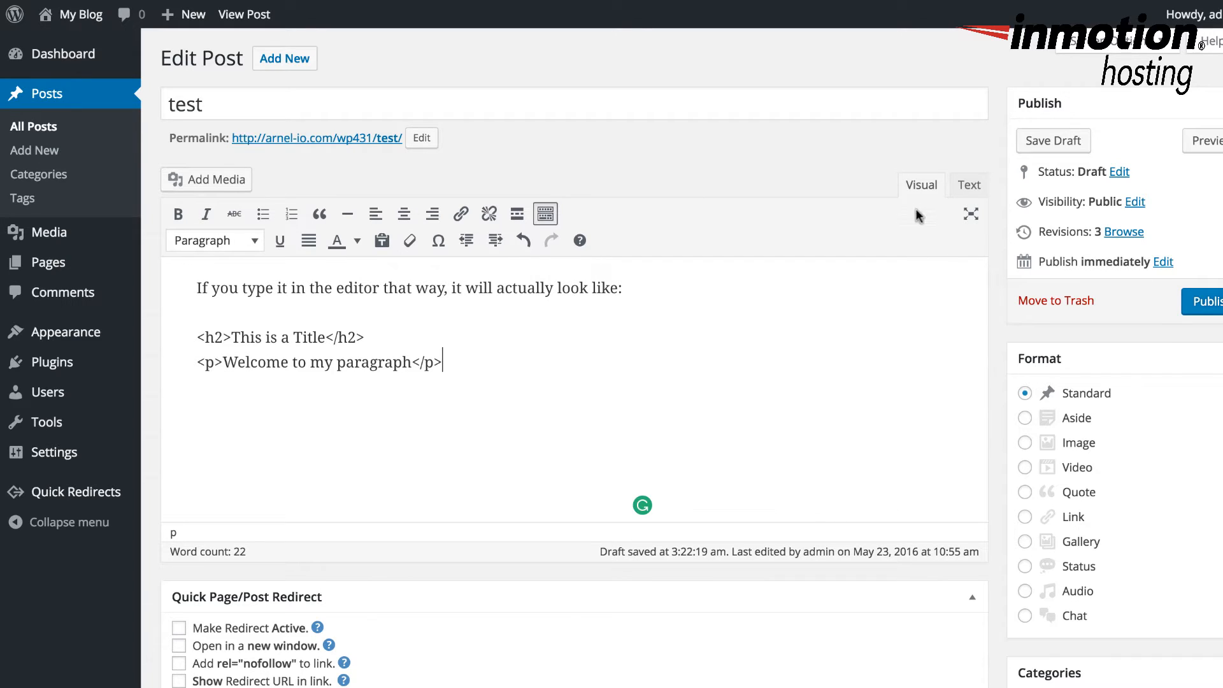
pyautogui.moveTo(922, 197)
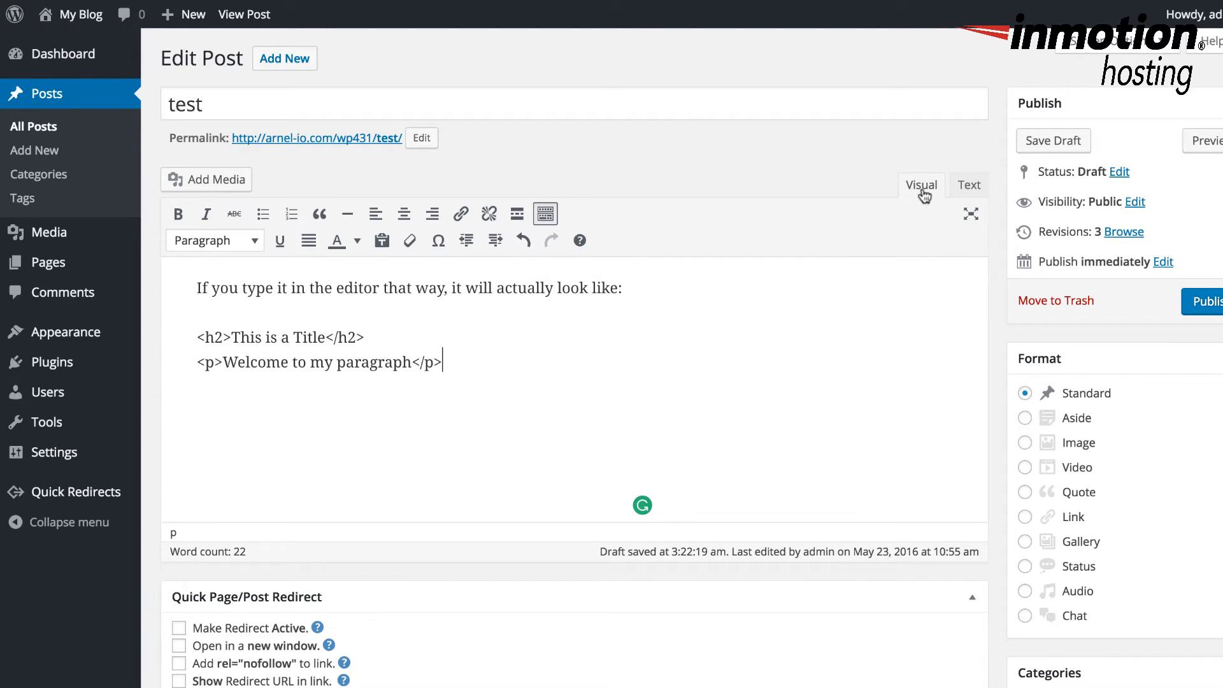
pyautogui.moveTo(856, 240)
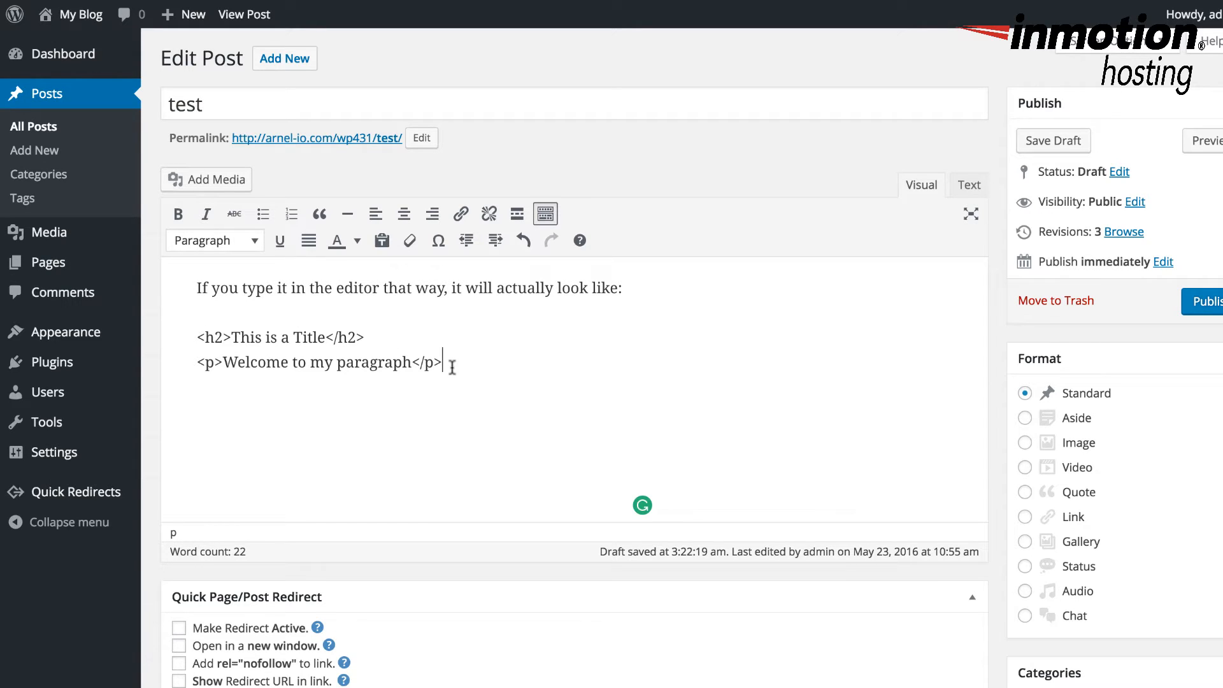
pyautogui.moveTo(441, 385)
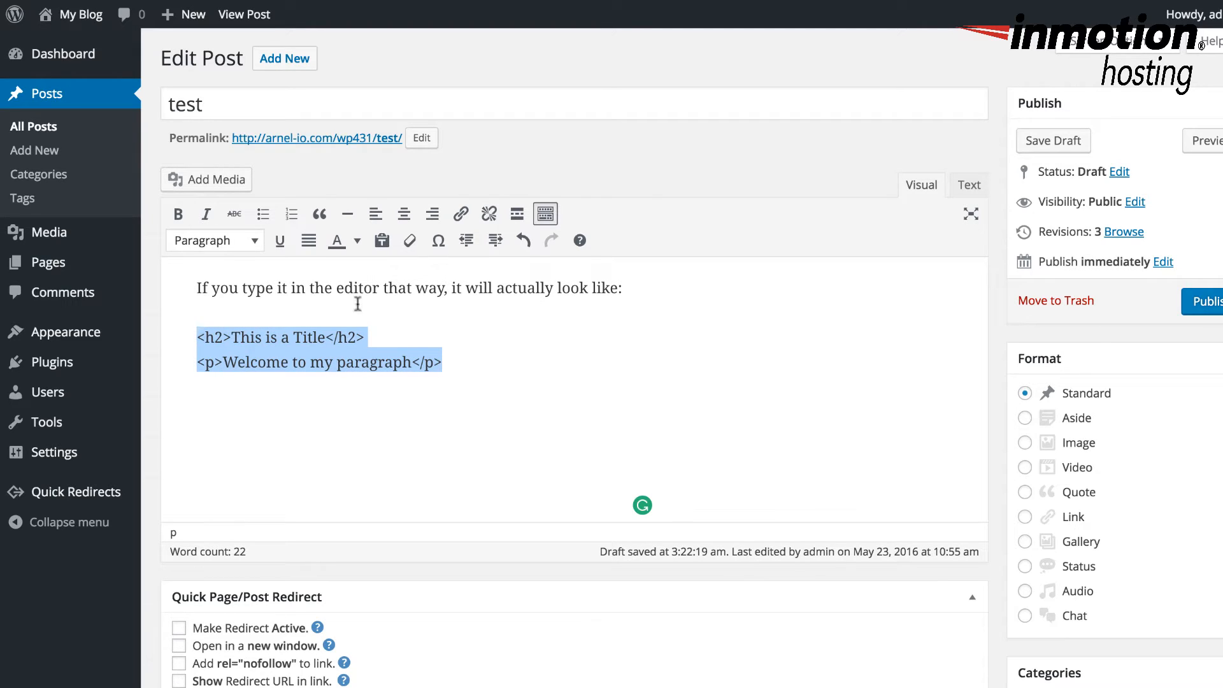
# Step: Add a real '<h2>This is a Title</h2>' heading in the HTML source and check how it renders
pyautogui.click(968, 184)
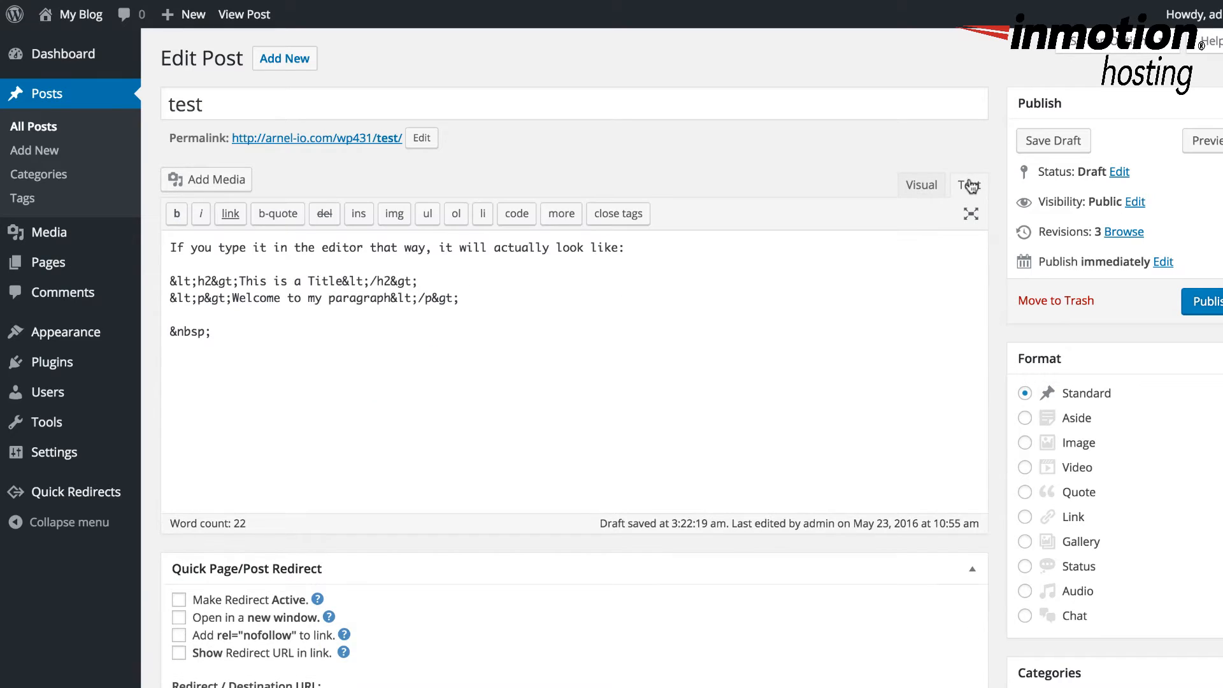
pyautogui.write('<h2>This is a Title</h2>')
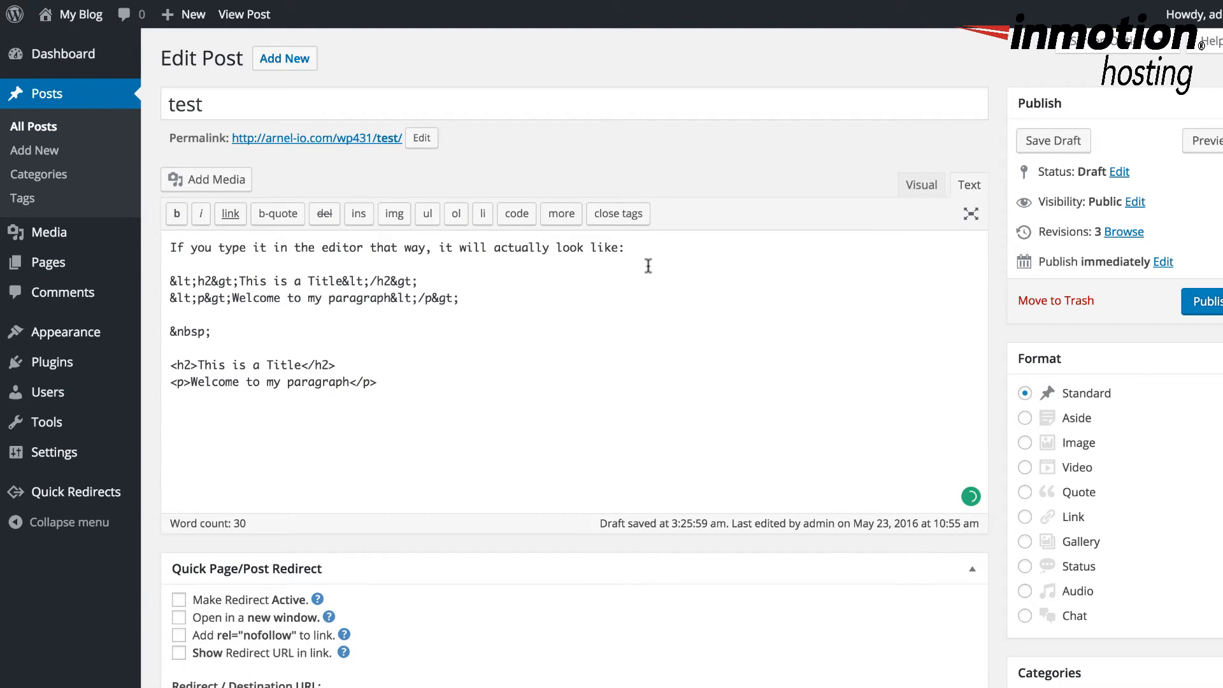
pyautogui.click(921, 185)
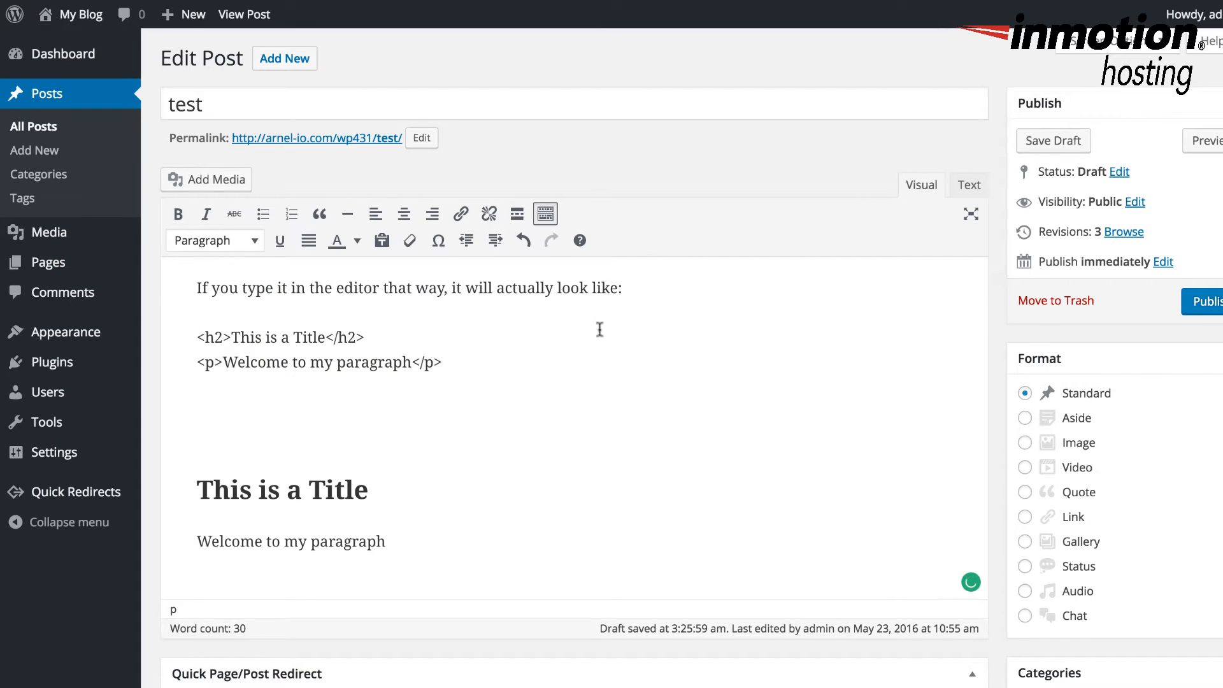
pyautogui.scroll(-3)
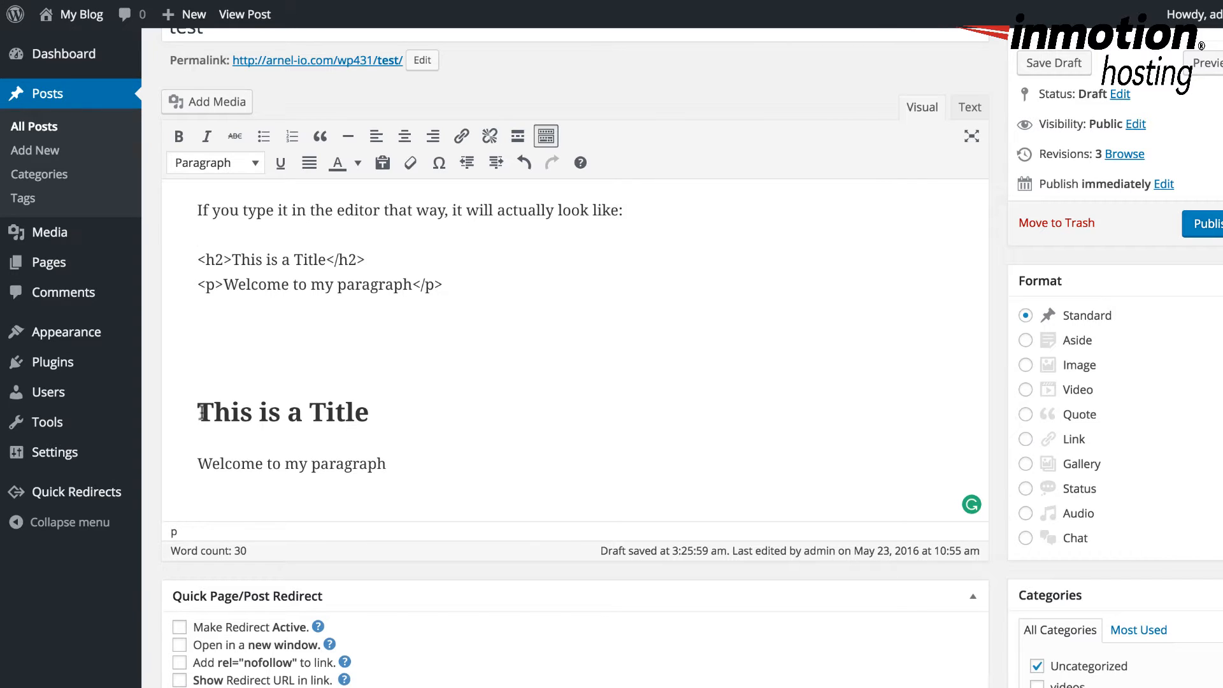
pyautogui.moveTo(228, 395)
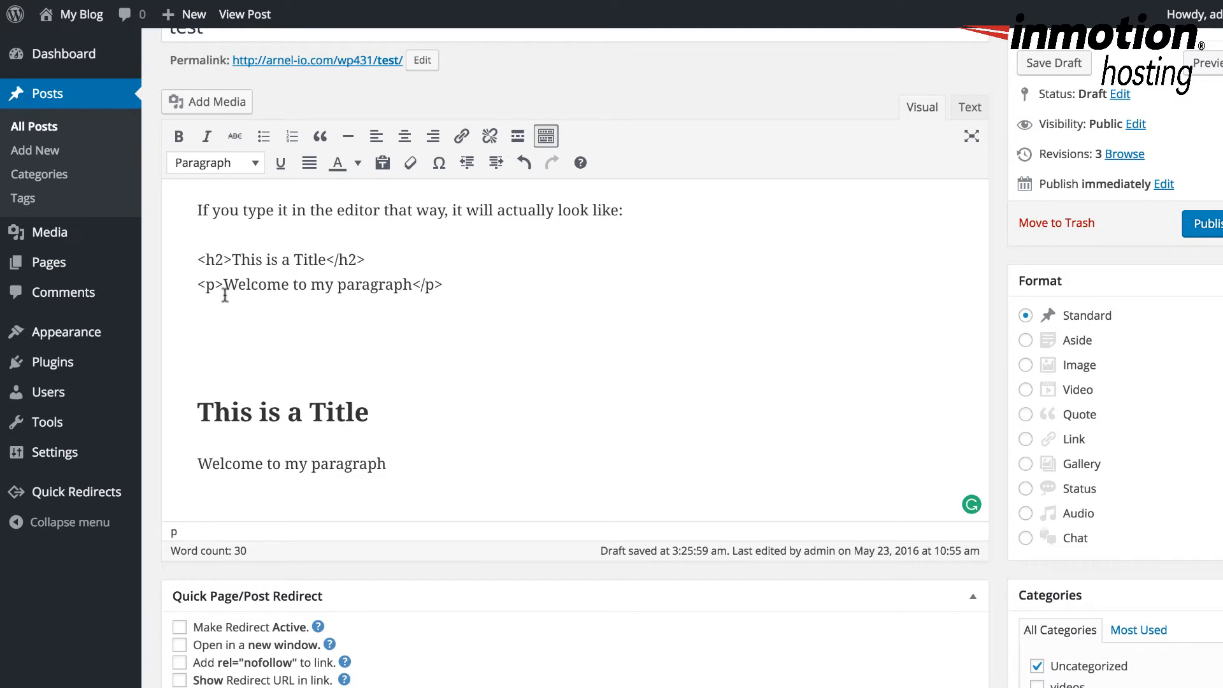
pyautogui.moveTo(375, 291)
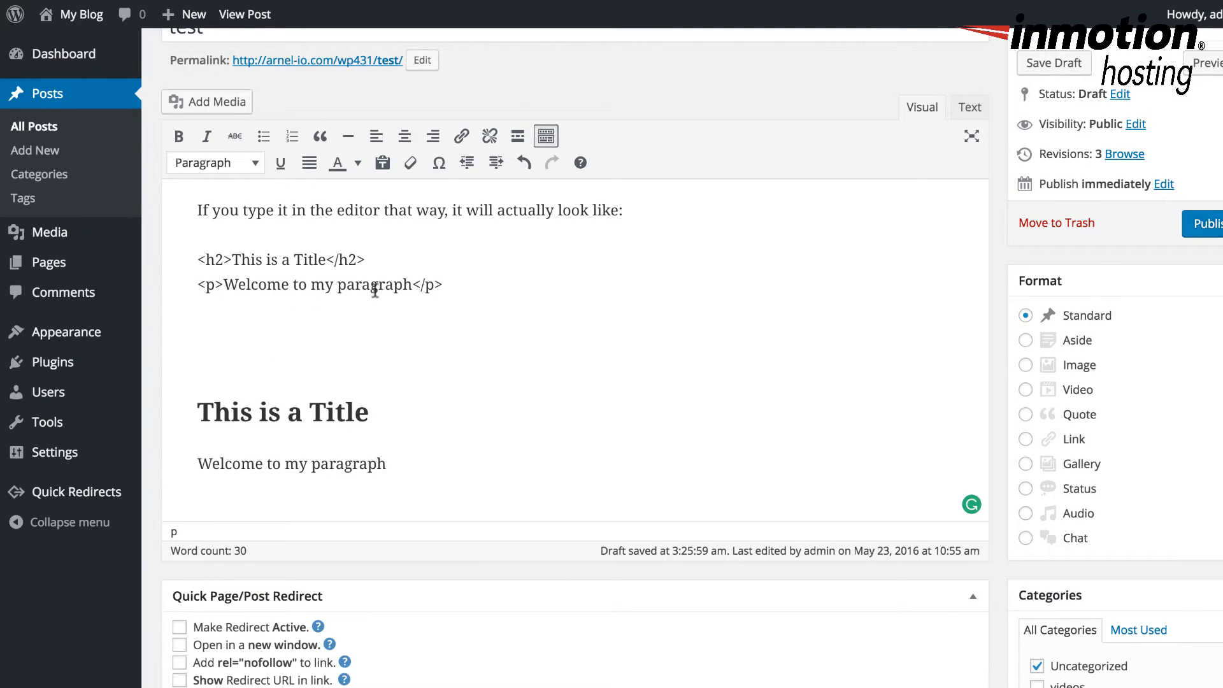
pyautogui.moveTo(242, 460)
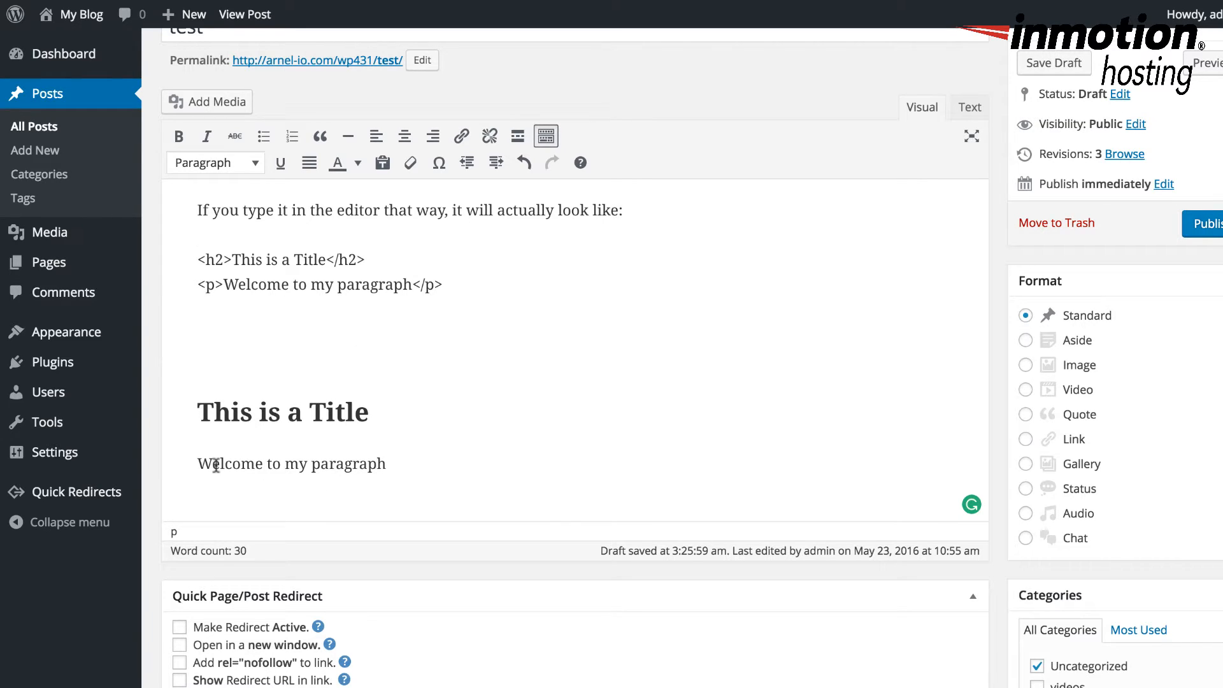
pyautogui.moveTo(507, 331)
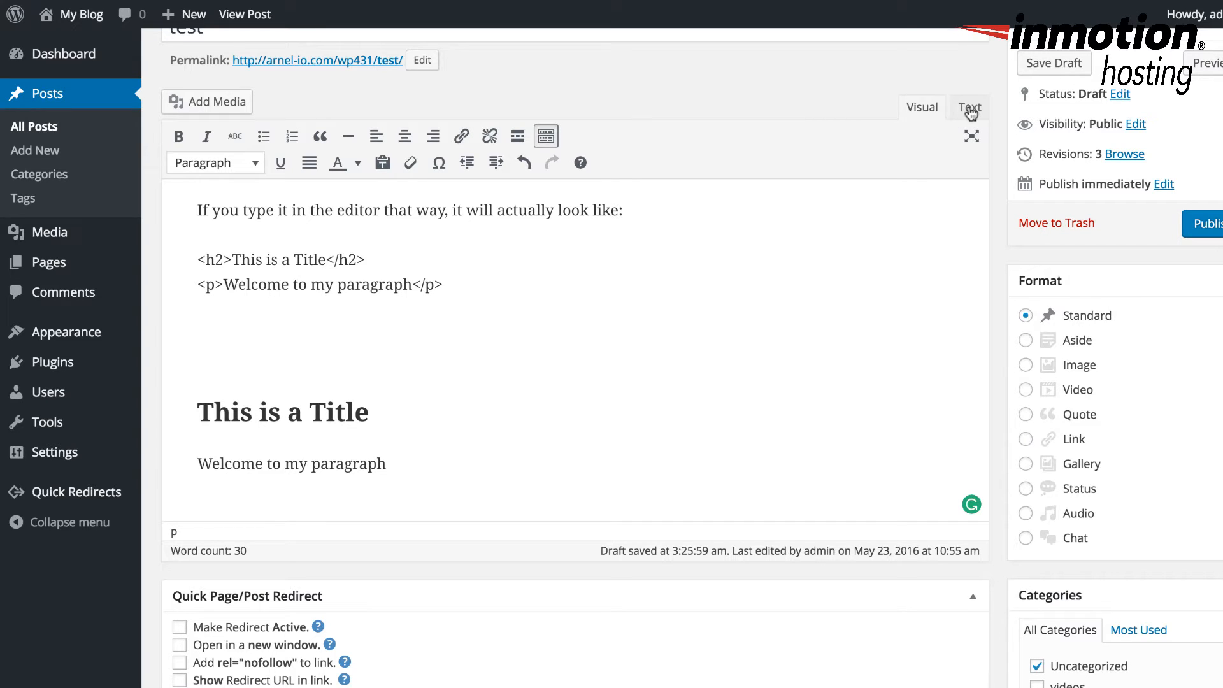
pyautogui.moveTo(518, 136)
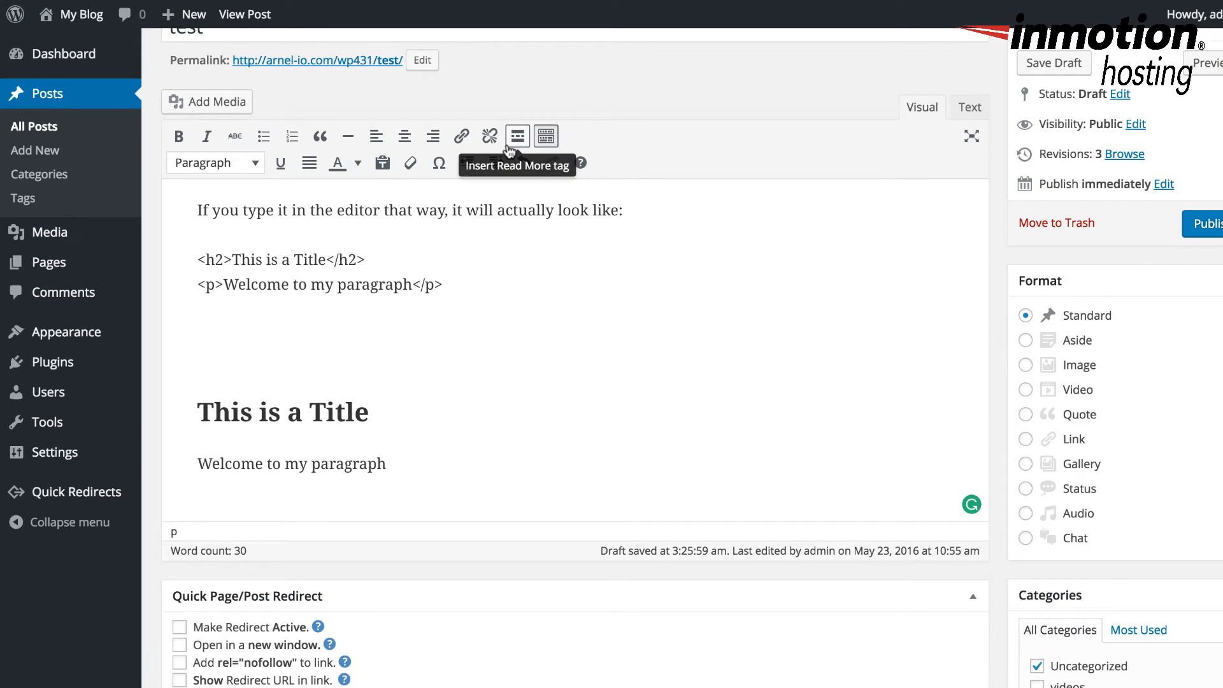
pyautogui.click(545, 136)
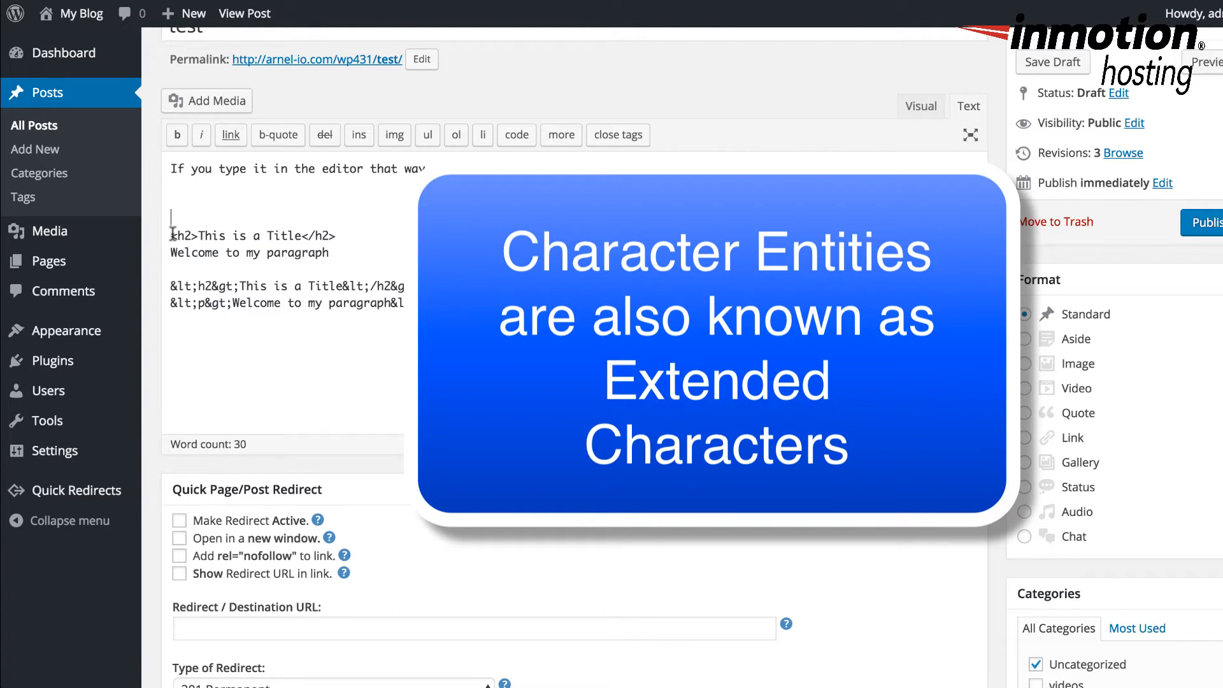
pyautogui.moveTo(169, 236); pyautogui.dragTo(329, 252)
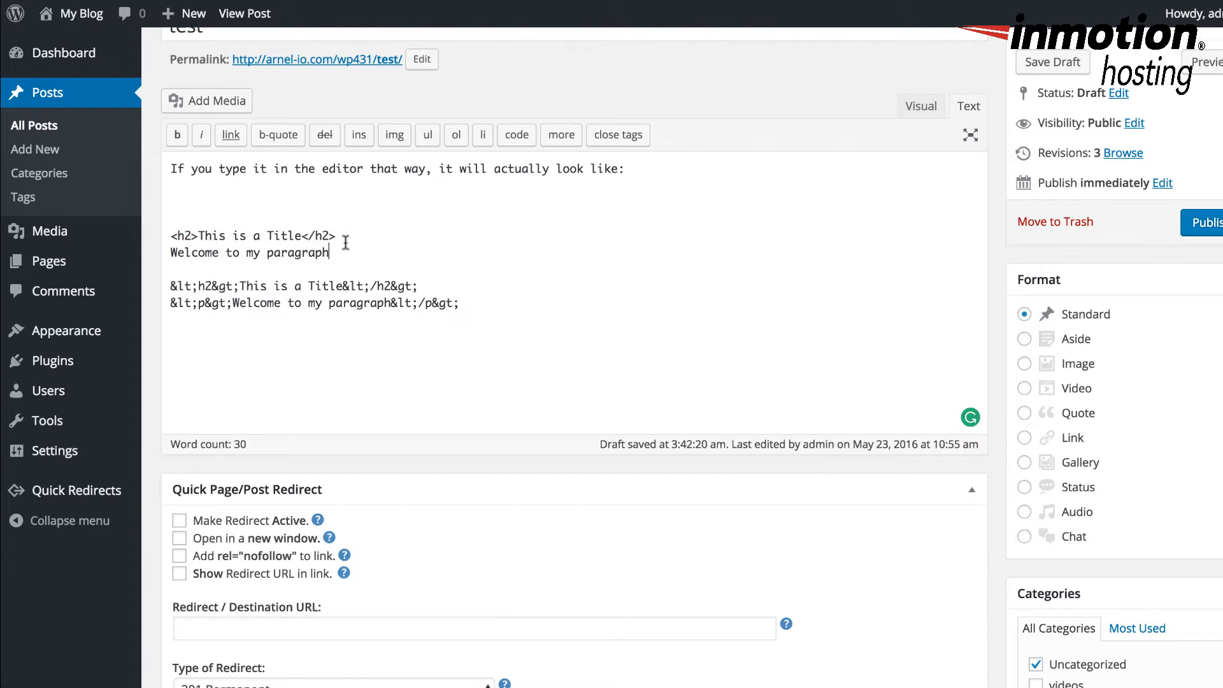
pyautogui.moveTo(287, 224)
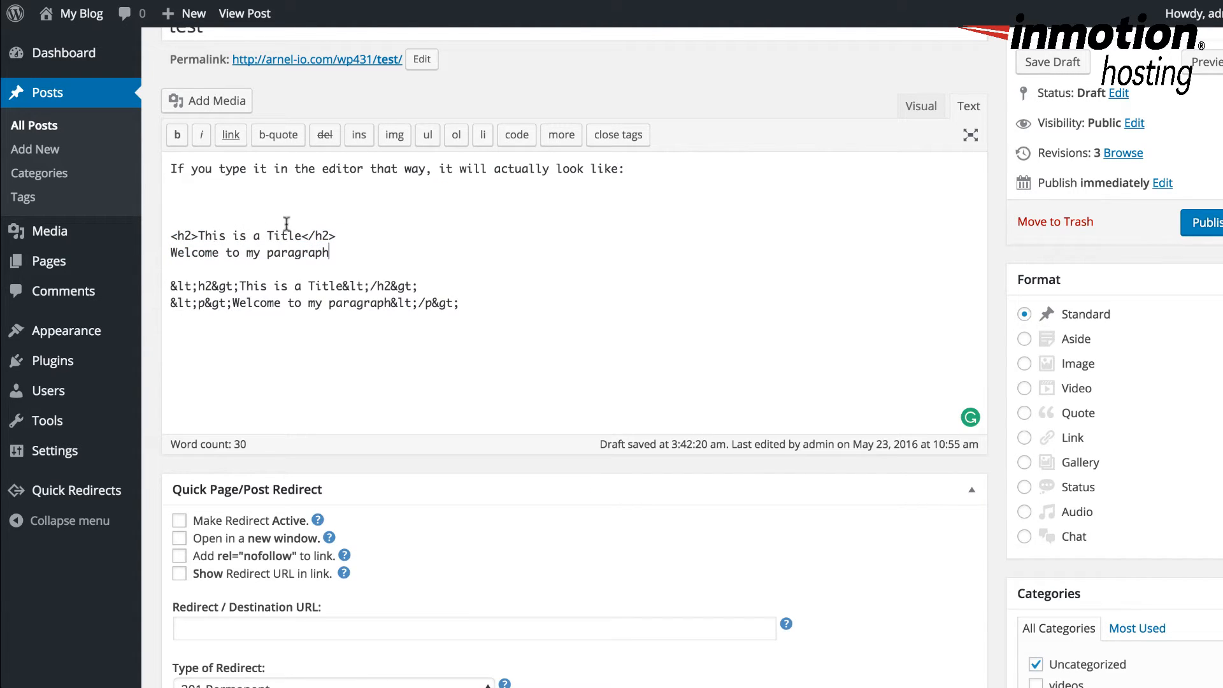
pyautogui.moveTo(349, 239)
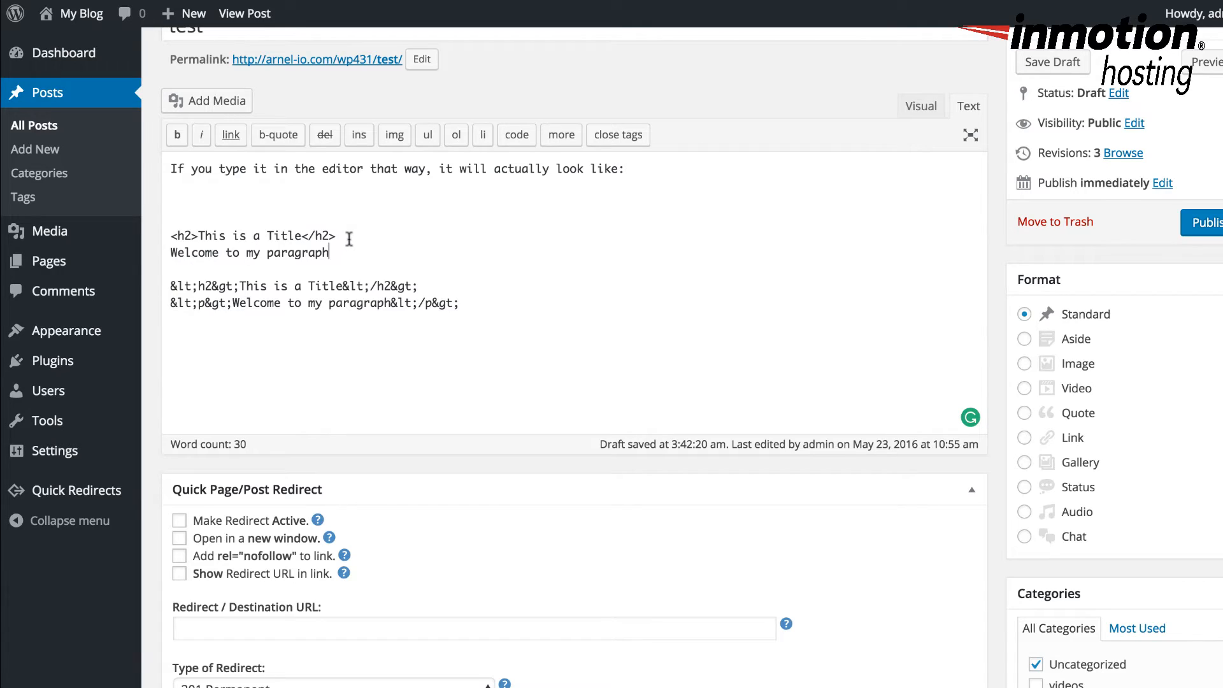
pyautogui.moveTo(269, 232)
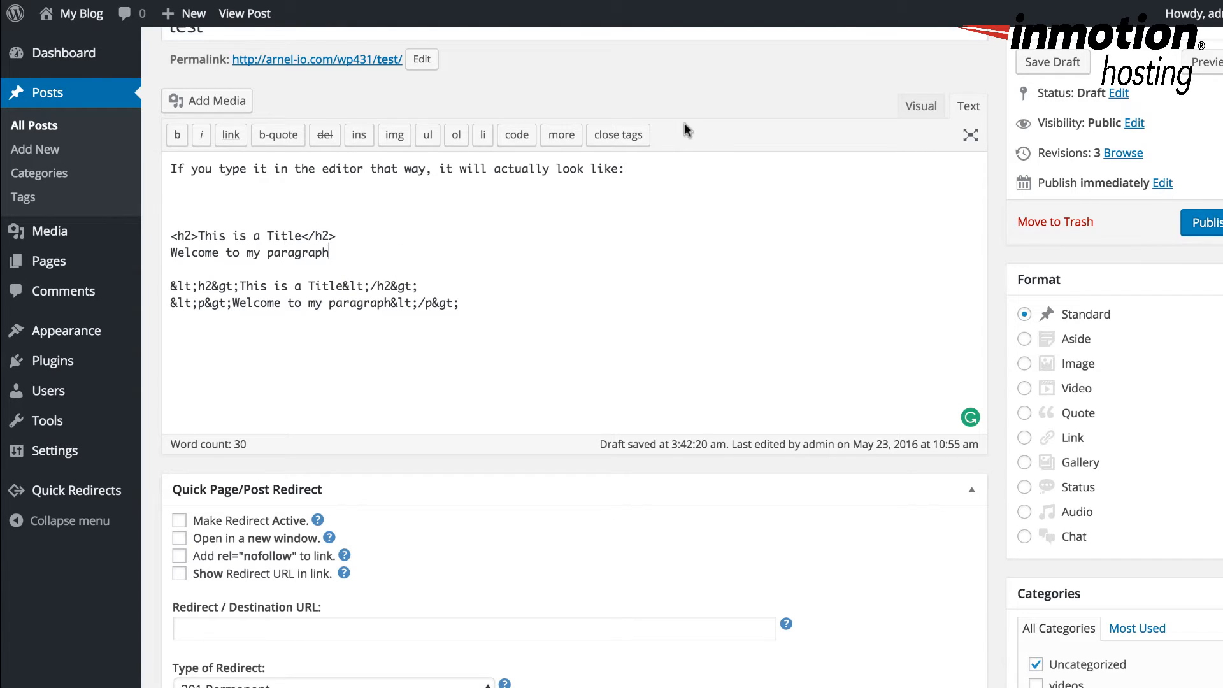
# Step: View the rendered heading and paragraph above their literal tag lines in the Visual editor
pyautogui.click(919, 106)
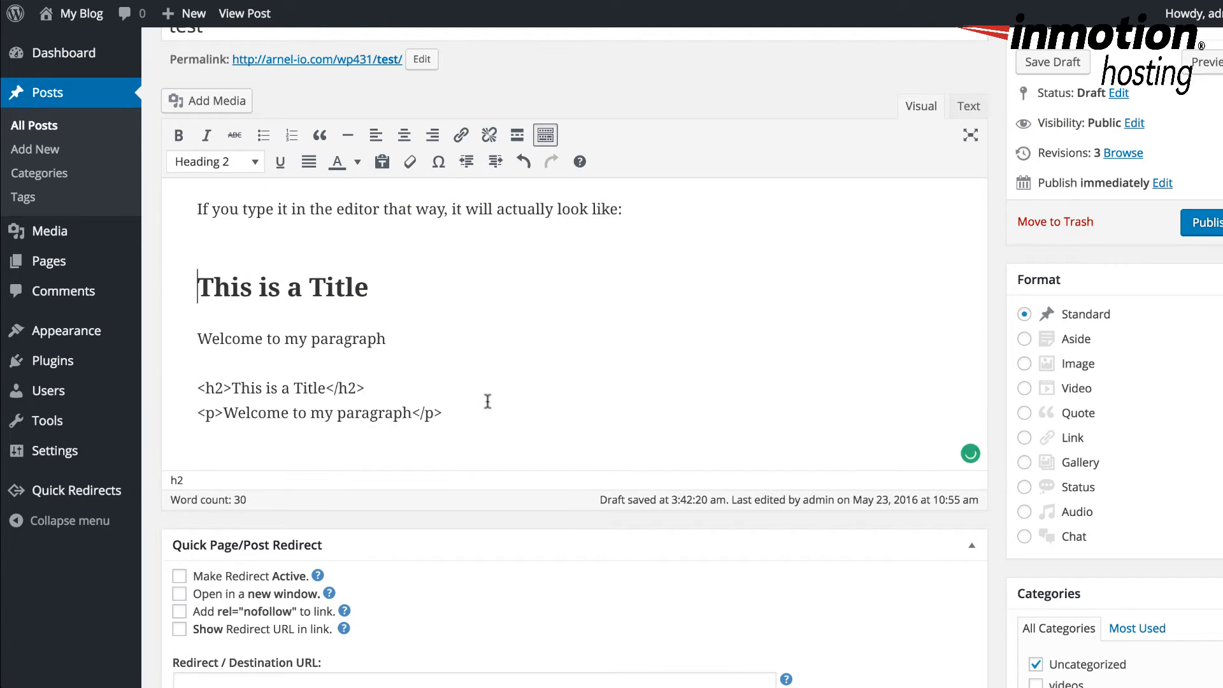
pyautogui.scroll(-3)
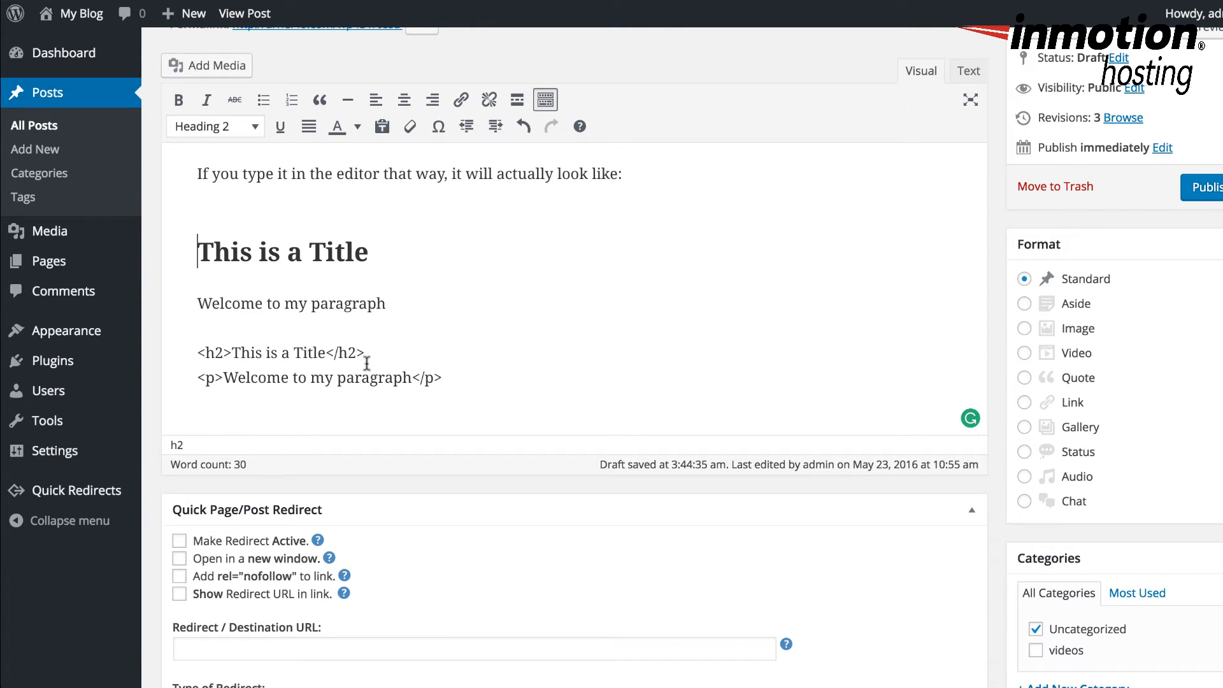
pyautogui.moveTo(208, 353)
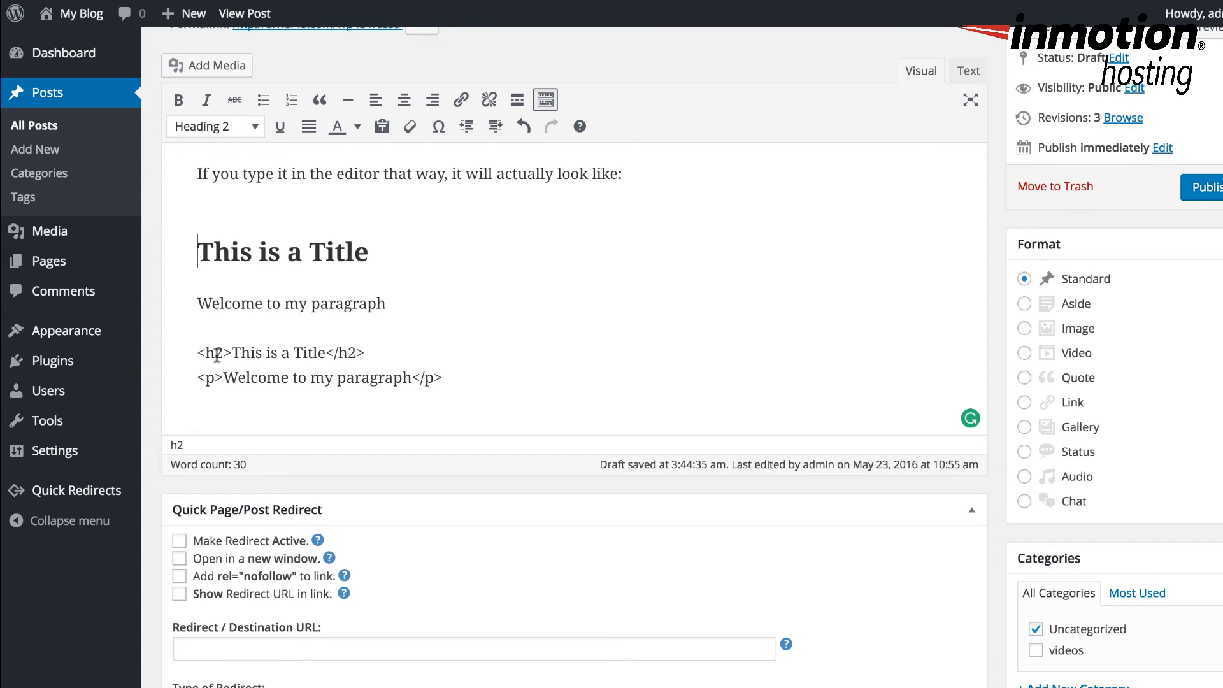
pyautogui.moveTo(262, 353)
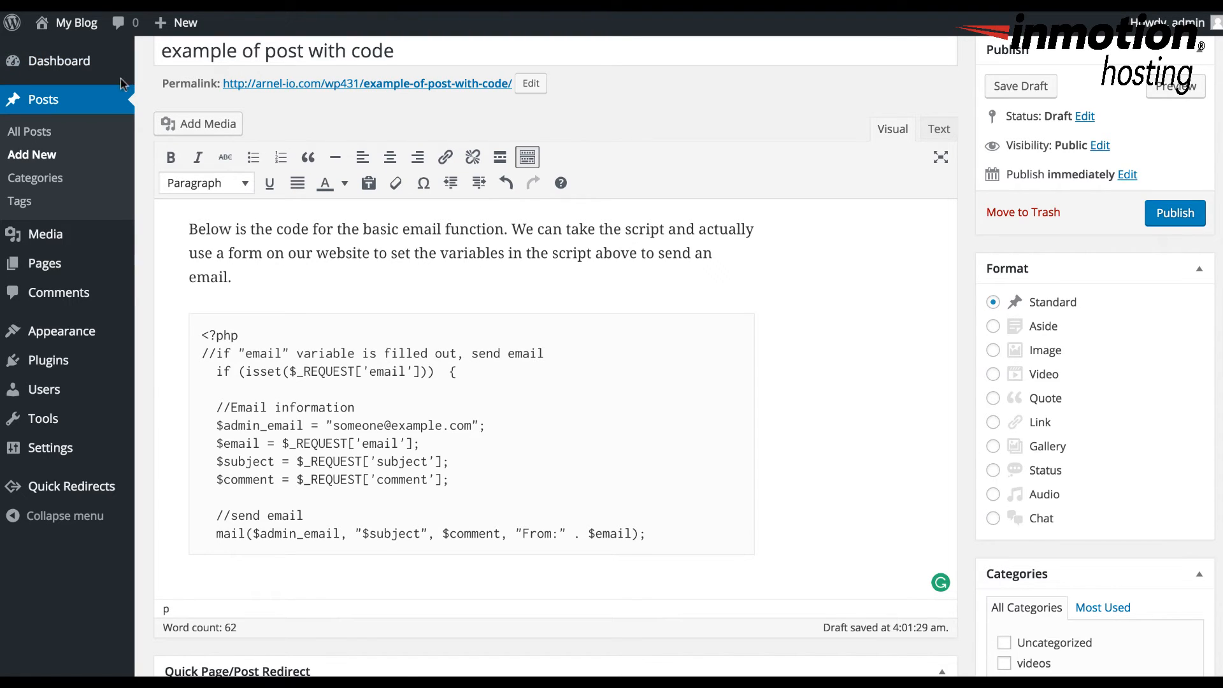
pyautogui.moveTo(326, 72)
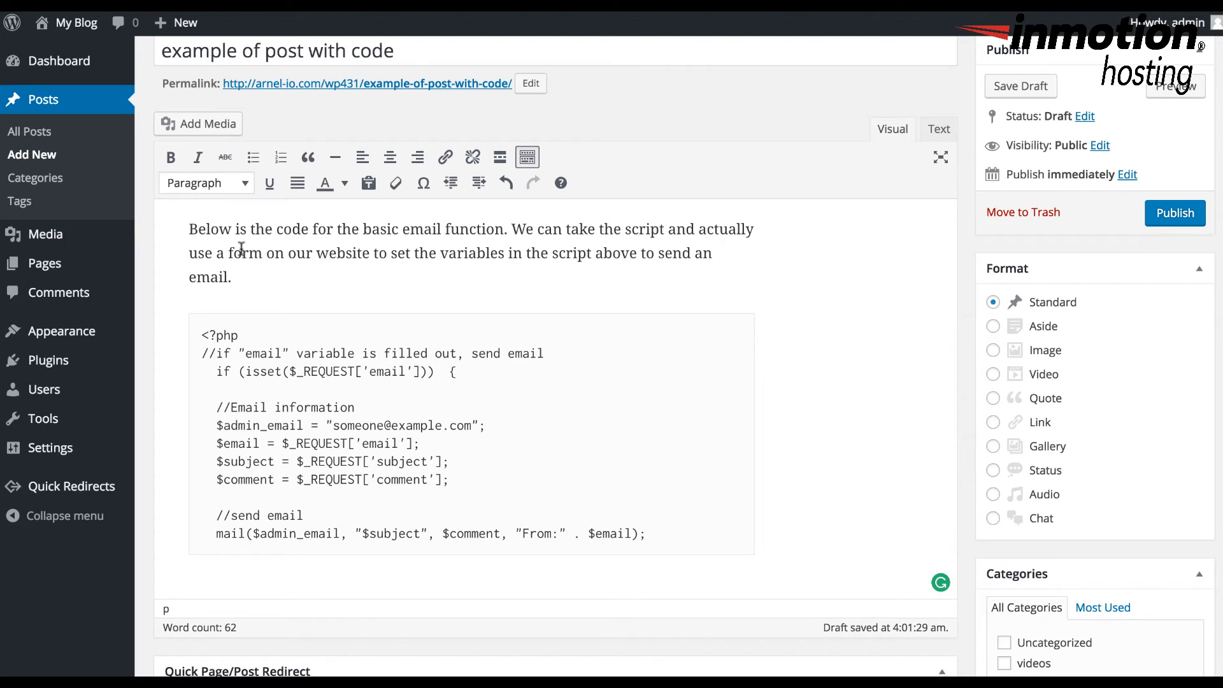
pyautogui.click(938, 128)
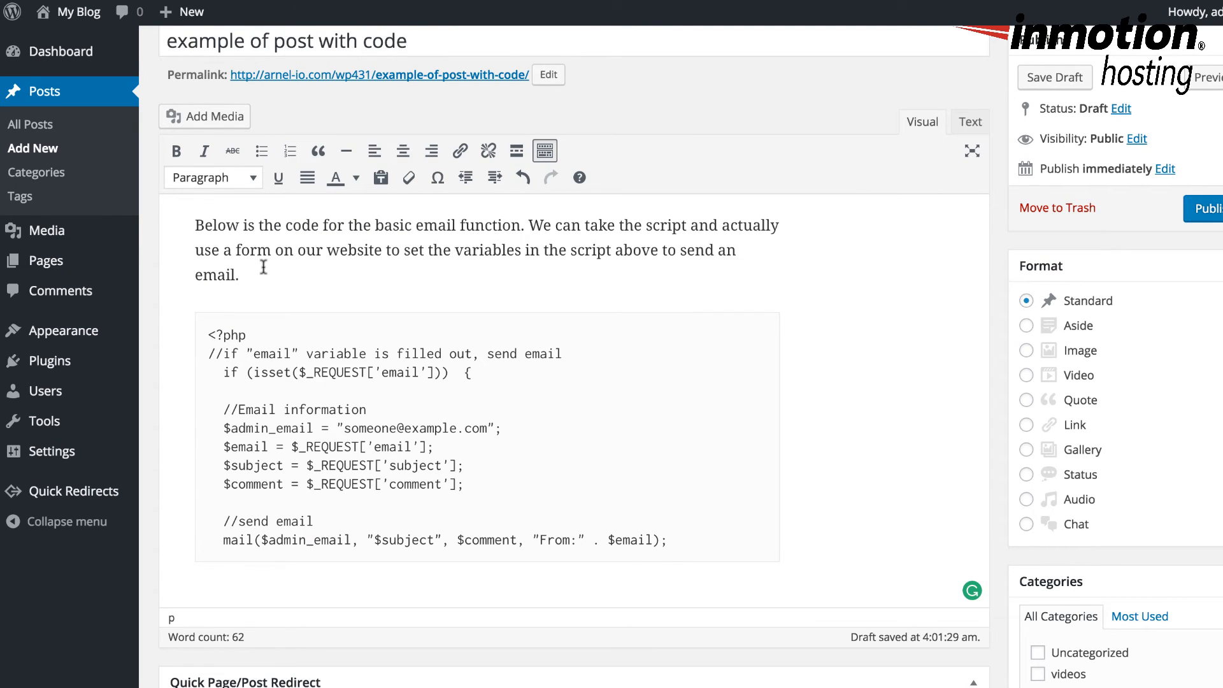
pyautogui.moveTo(222, 335); pyautogui.dragTo(666, 540)
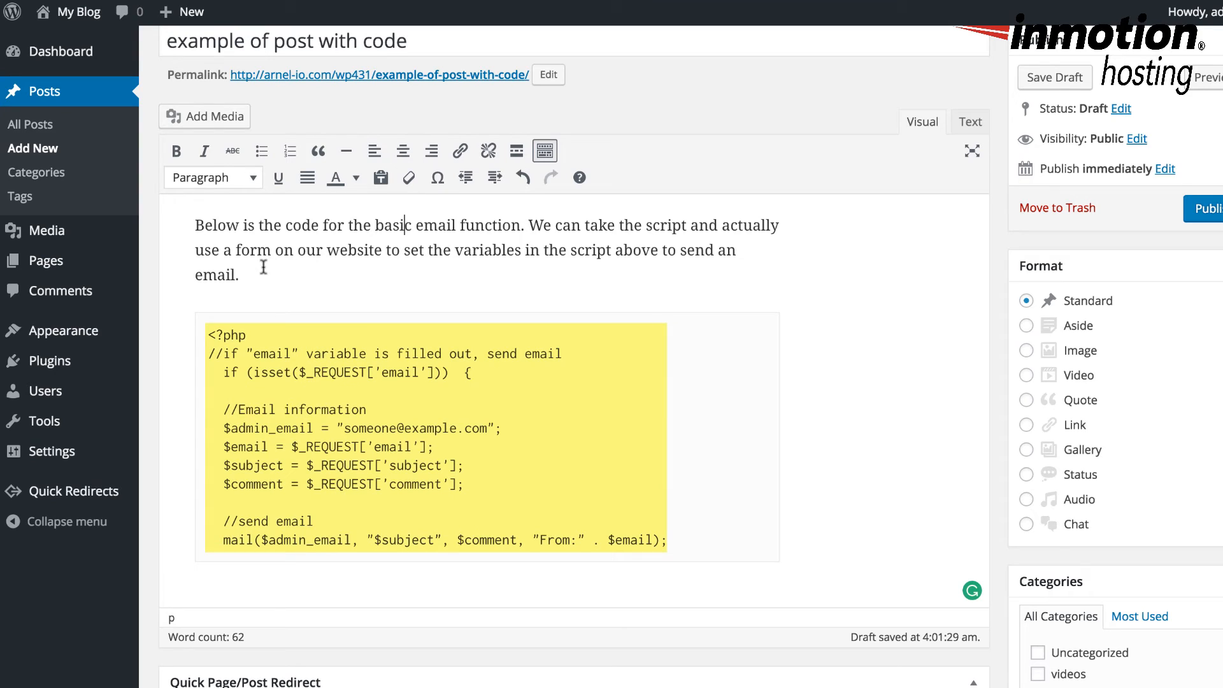
pyautogui.moveTo(282, 270)
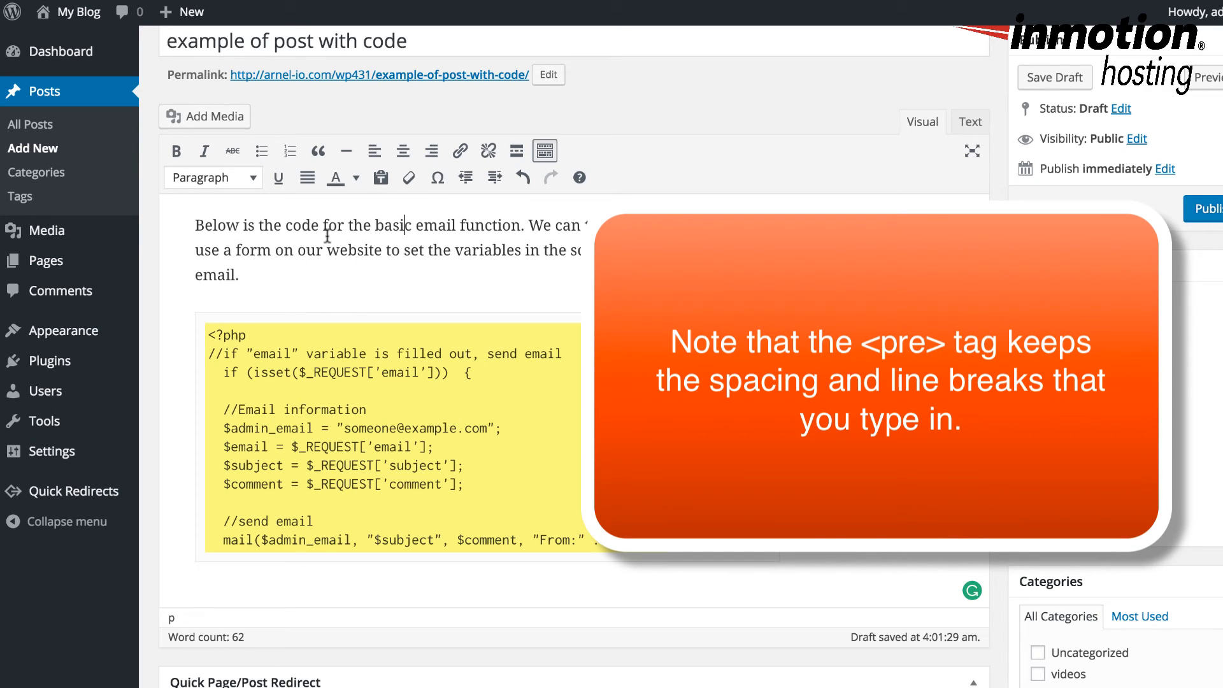
pyautogui.moveTo(393, 249)
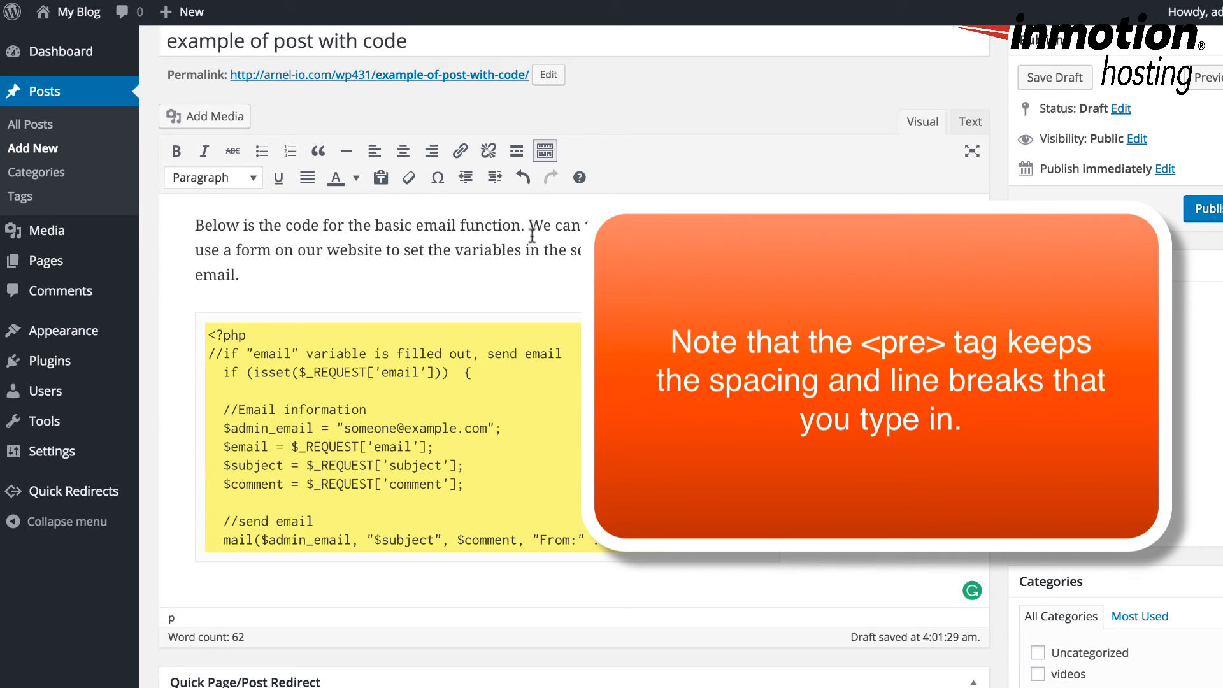
pyautogui.click(401, 227)
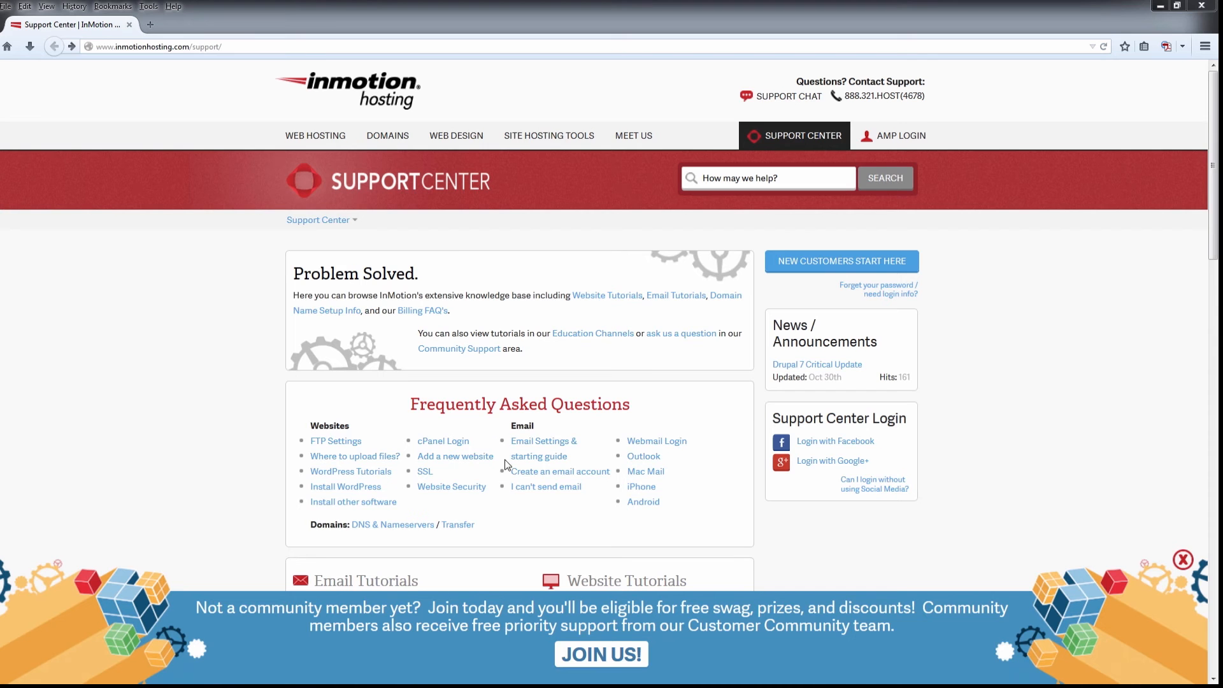
# Step: Start the Facebook login for the support community, then return to the Join the Community page
pyautogui.click(834, 441)
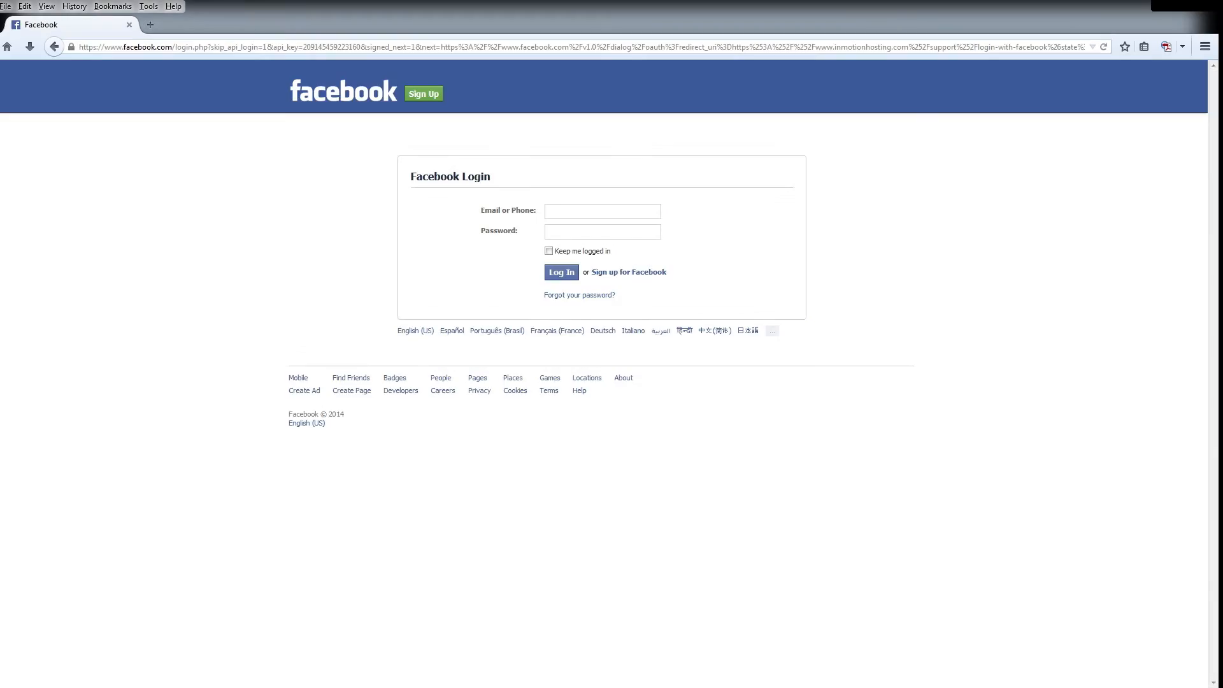
pyautogui.click(54, 47)
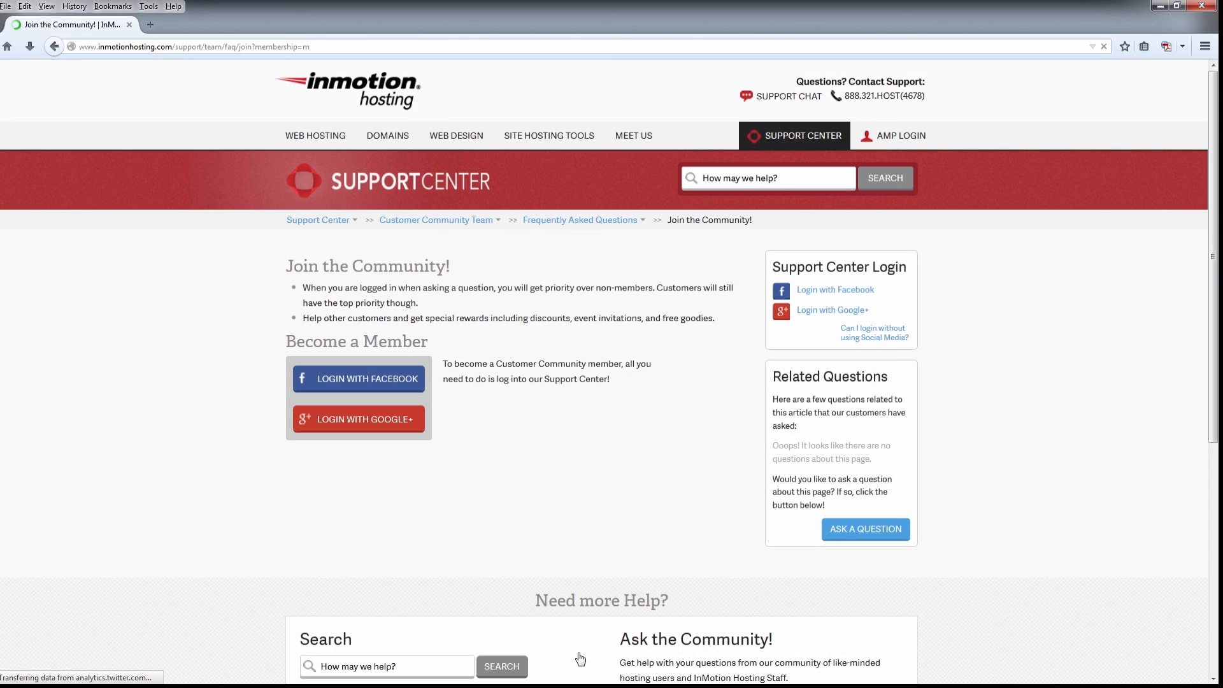